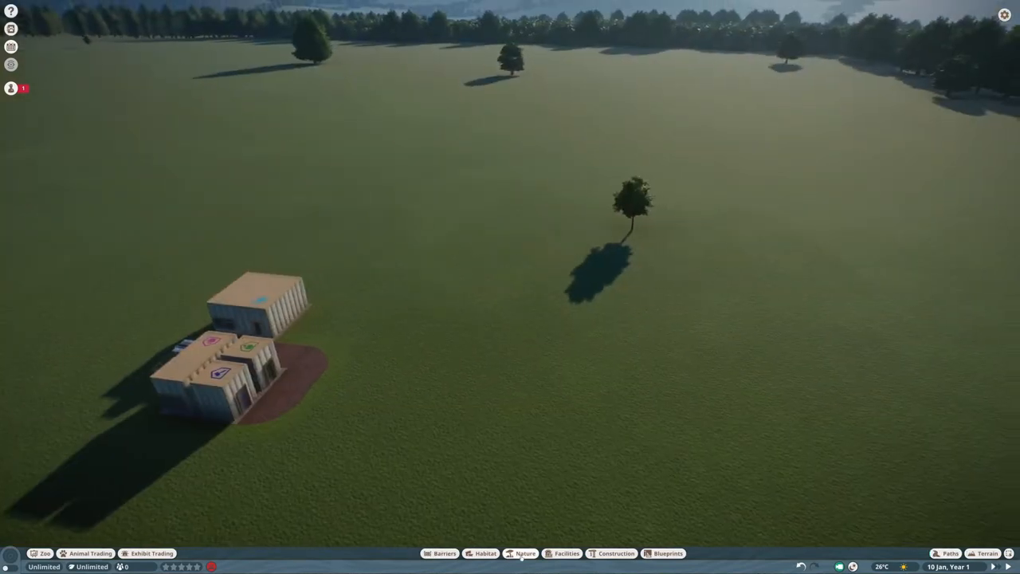
- Pick a flat rock slab from Temperate and Taiga nature scenery and place it on the grass
{"action": "left_click", "coordinate": [528, 554]}
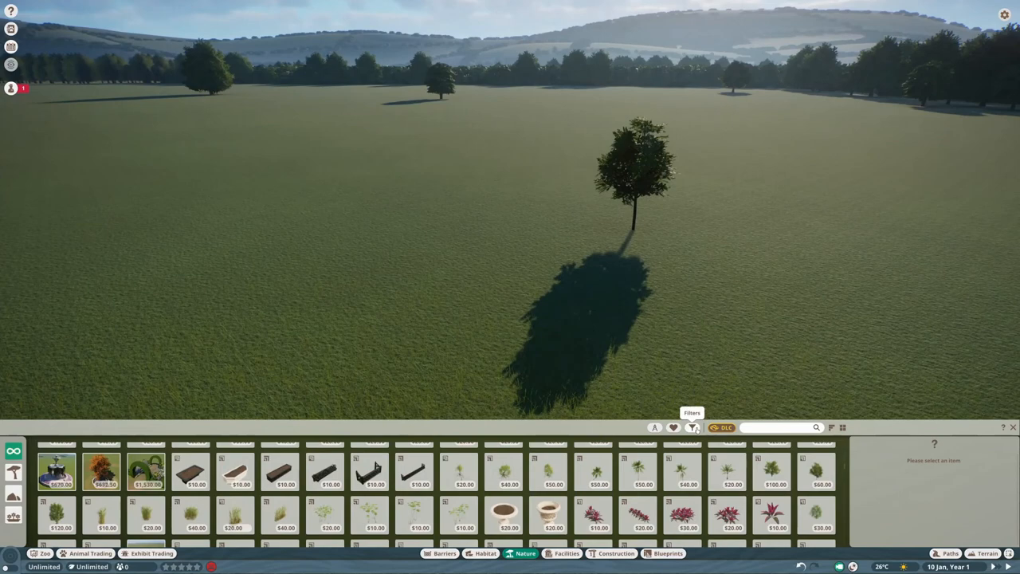
{"action": "left_click", "coordinate": [693, 427]}
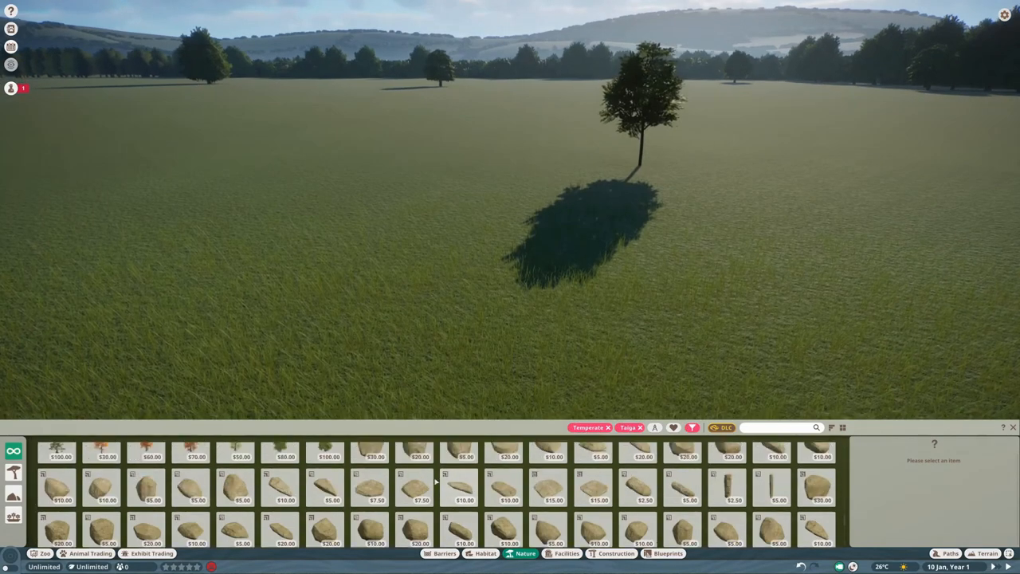
{"action": "left_click", "coordinate": [604, 554]}
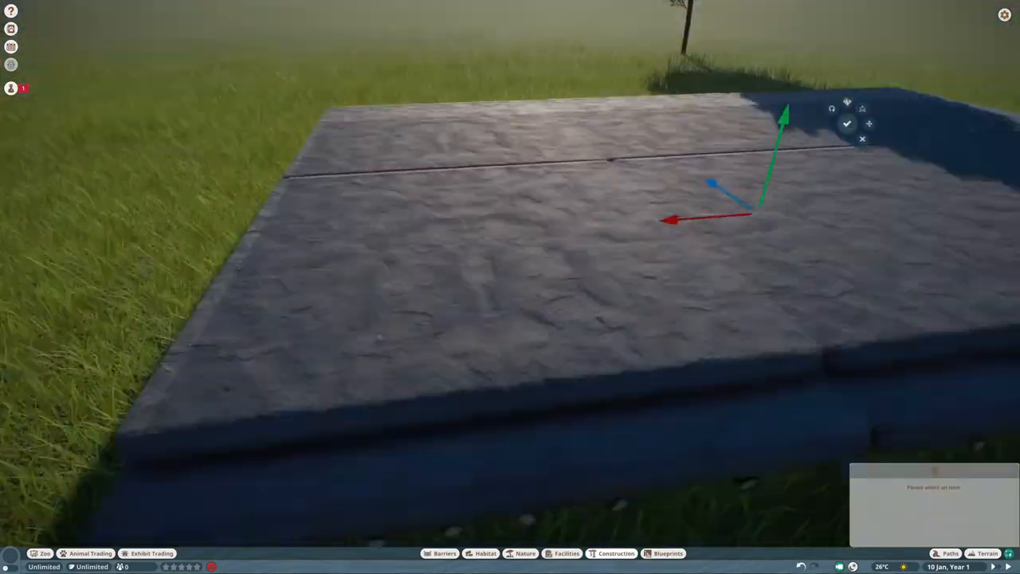
{"action": "left_click", "coordinate": [525, 554]}
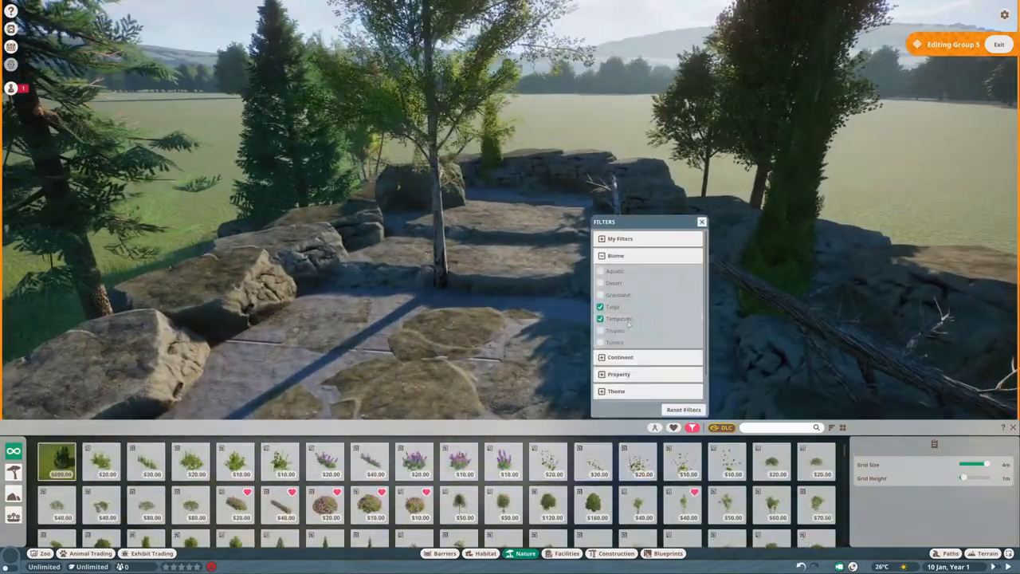
- Search for mulch, then bring up the barrier catalogue for the glass wall
{"action": "type", "text": "mulch"}
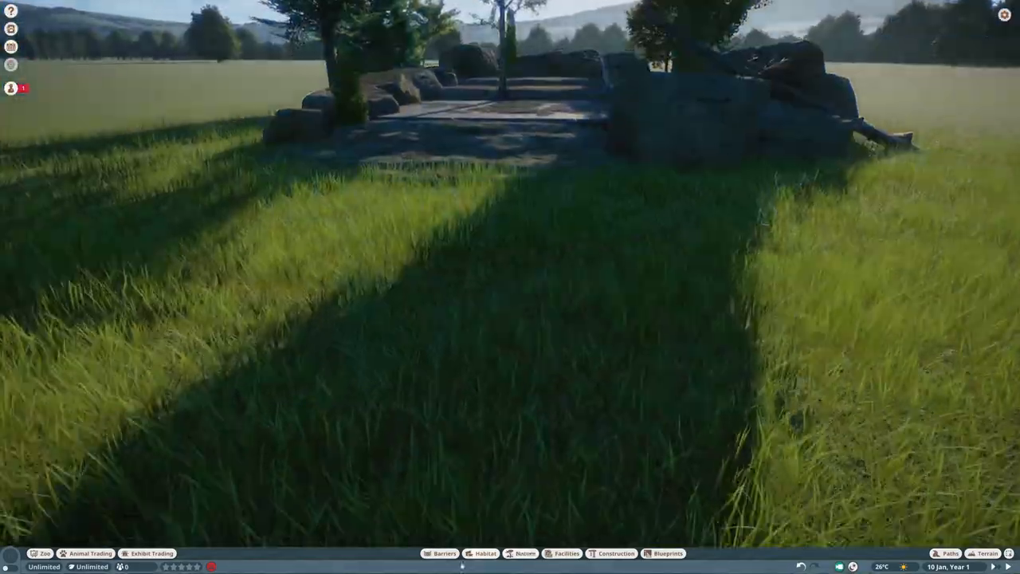
{"action": "left_click", "coordinate": [438, 550]}
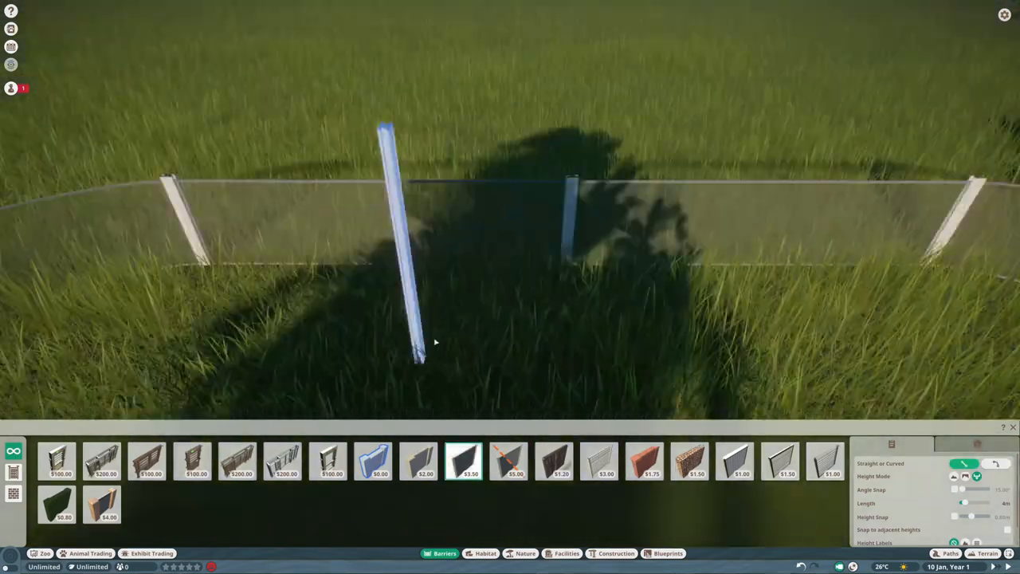
- Lay the wooden boardwalk beside the glass panels, then move to barriers for mesh fencing
{"action": "left_click", "coordinate": [948, 548]}
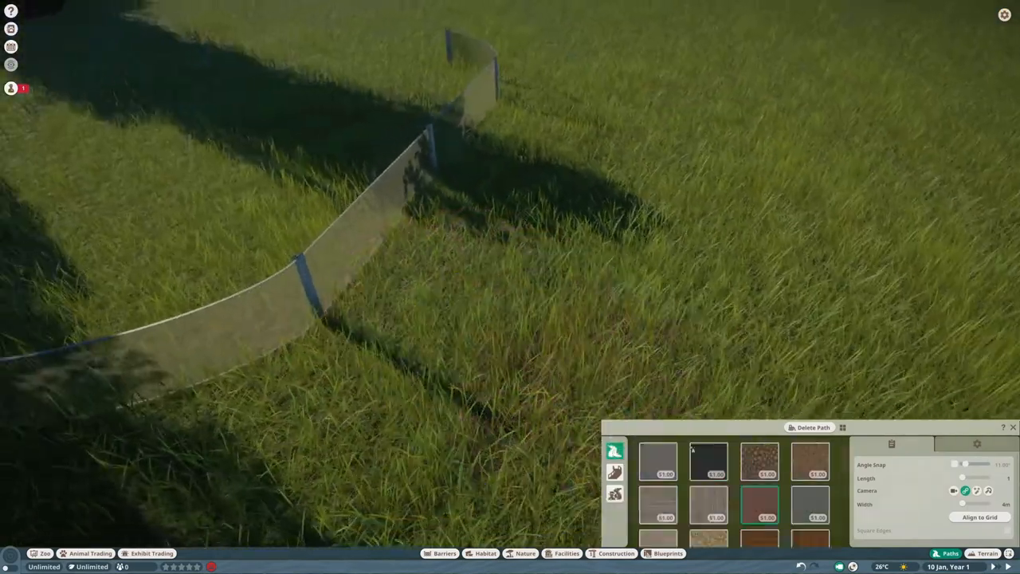
{"action": "left_click", "coordinate": [712, 513]}
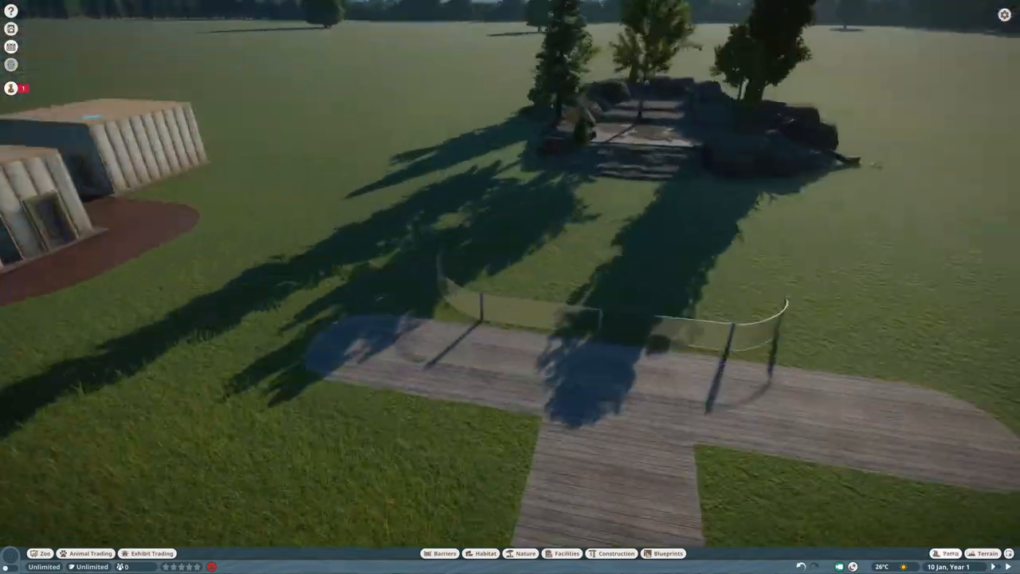
{"action": "left_click", "coordinate": [435, 554]}
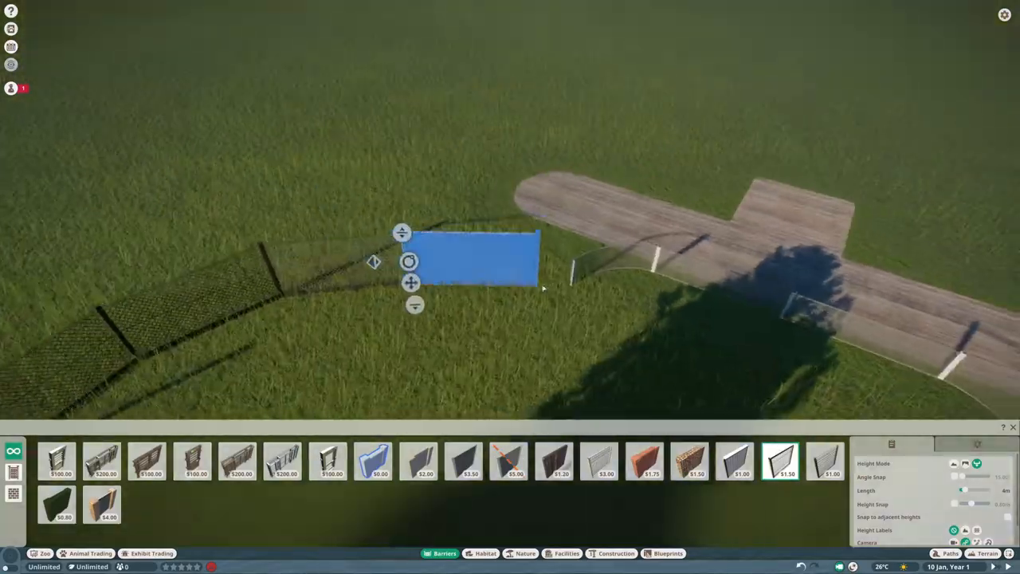
- Place stone support posts along the mesh fence and duplicate them in varying heights
{"action": "left_click", "coordinate": [613, 553]}
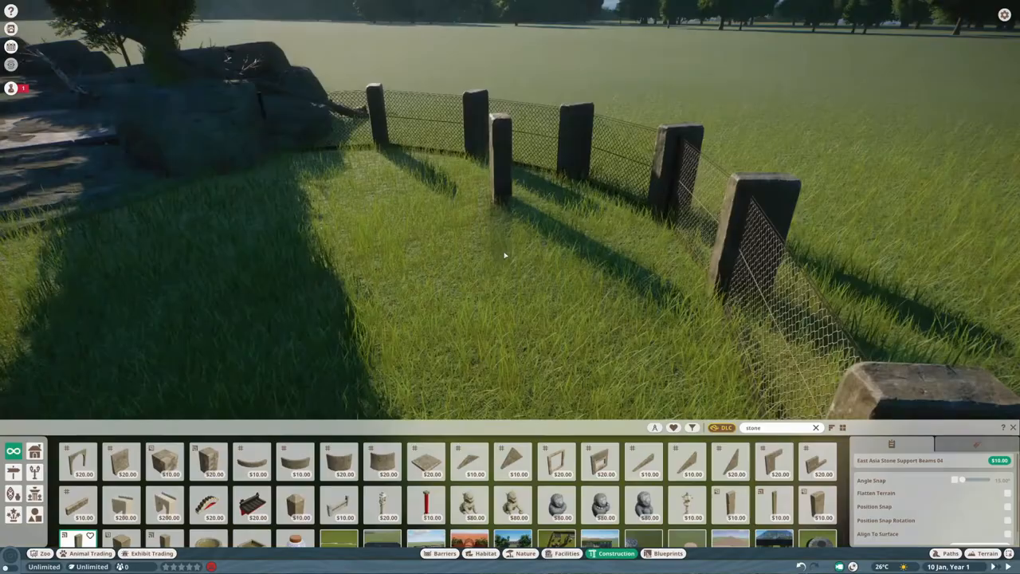
{"action": "left_click", "coordinate": [729, 507]}
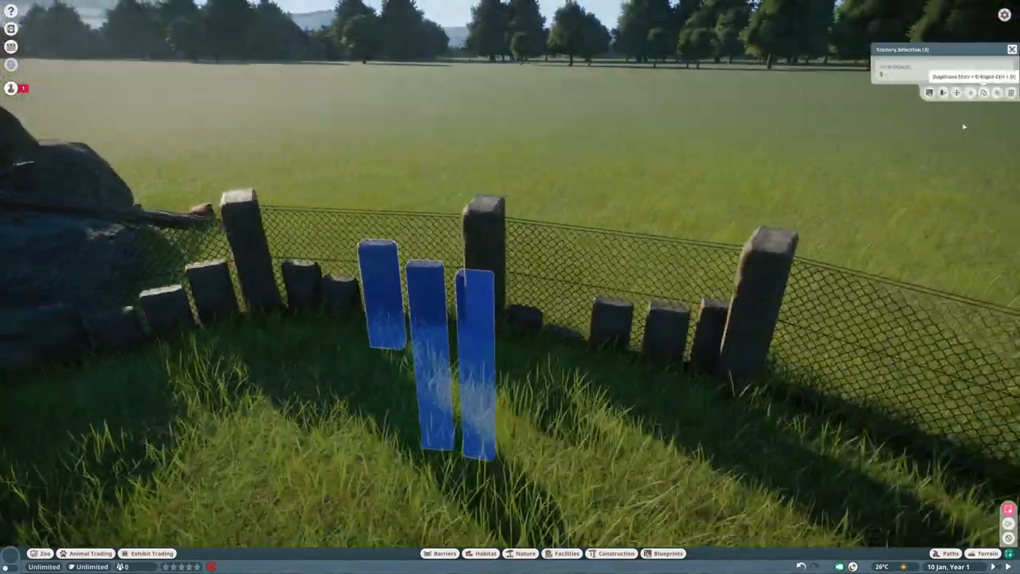
{"action": "left_click", "coordinate": [1001, 95]}
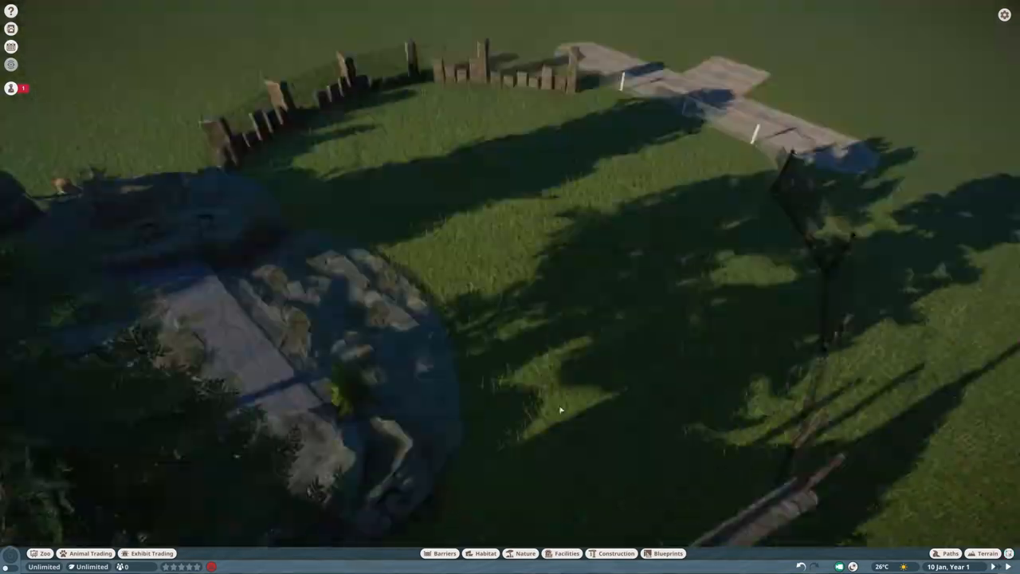
- Review nature and path catalogues, then bring up the Animal Market listing aardvarks and buffalo
{"action": "left_click", "coordinate": [523, 554]}
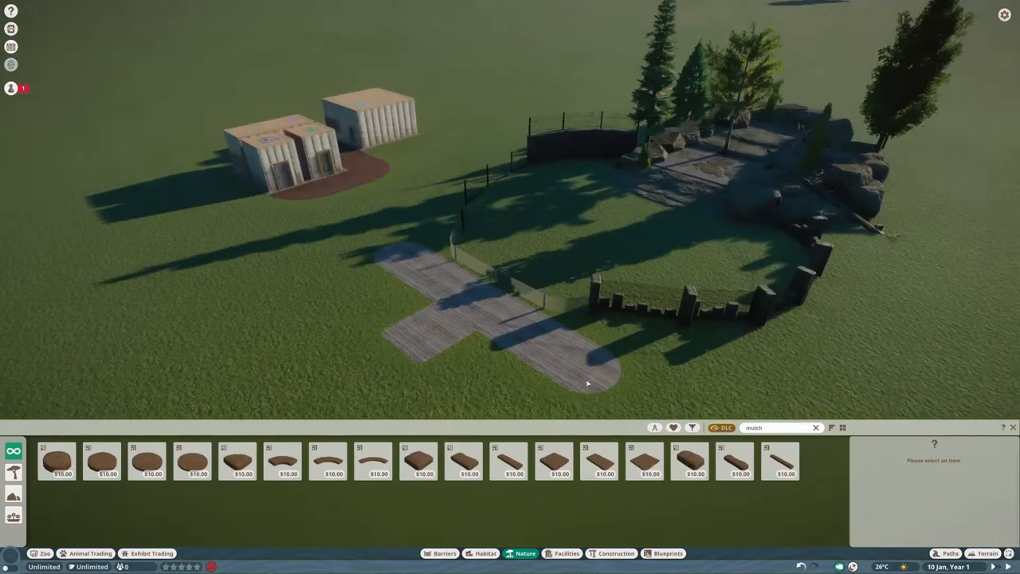
{"action": "left_click", "coordinate": [947, 545]}
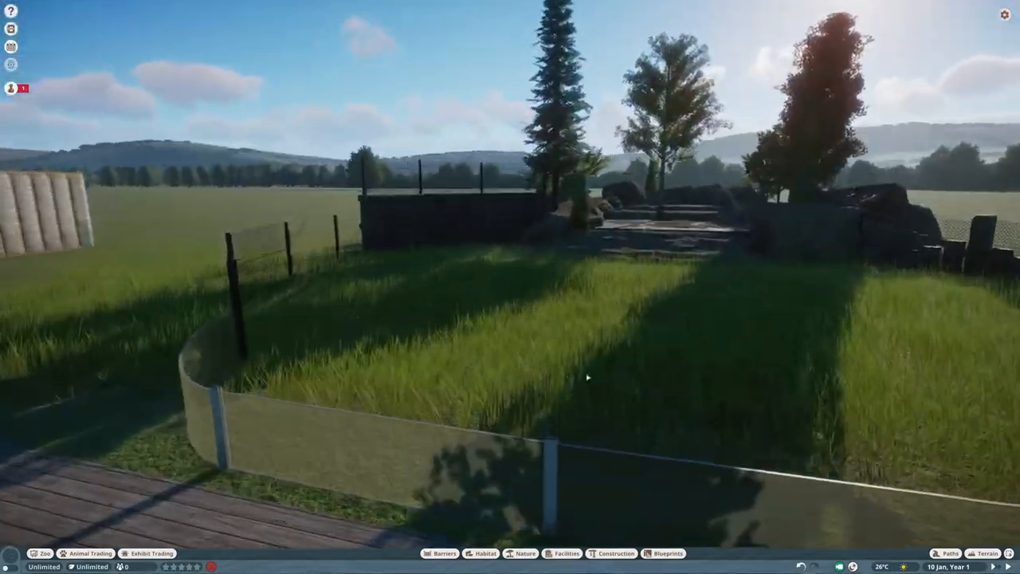
{"action": "left_click", "coordinate": [436, 552]}
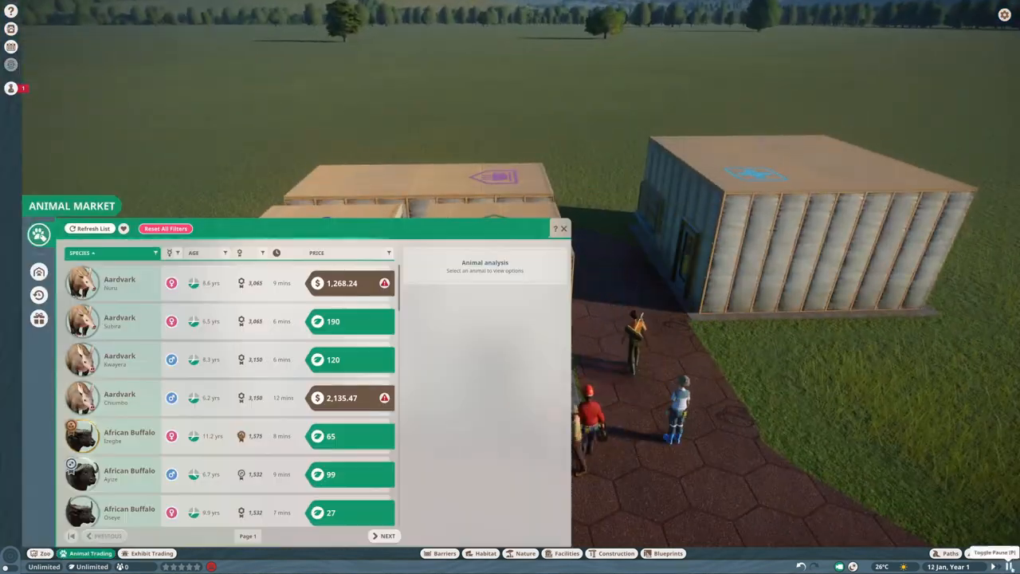
- Close the Animal Market and unpause while flying over the tree-covered rock mountain
{"action": "left_click", "coordinate": [385, 537]}
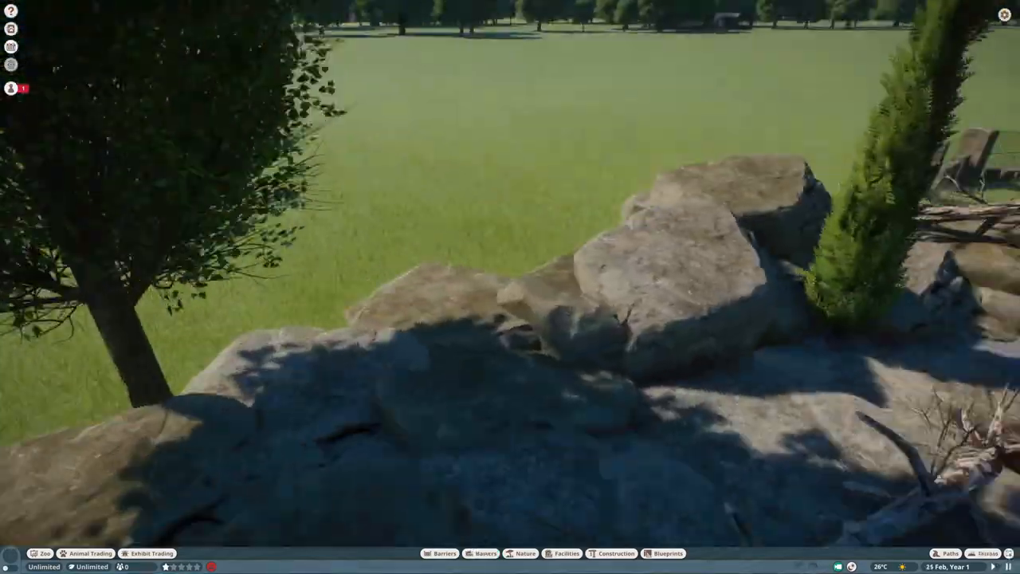
{"action": "left_click", "coordinate": [436, 551]}
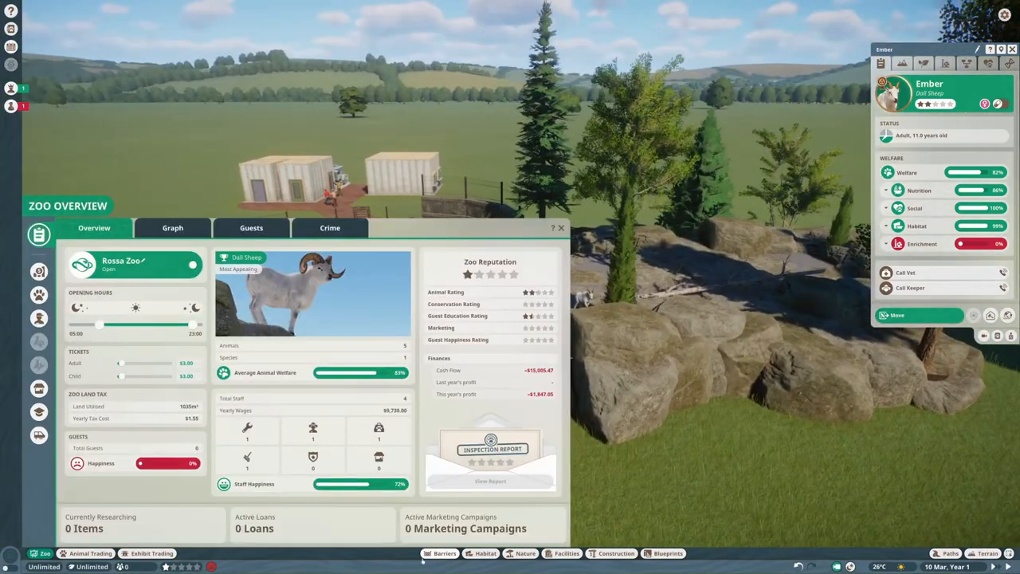
- Close the Zoo Overview and edit the rock group with its edge barrier in Construction
{"action": "left_click", "coordinate": [436, 553]}
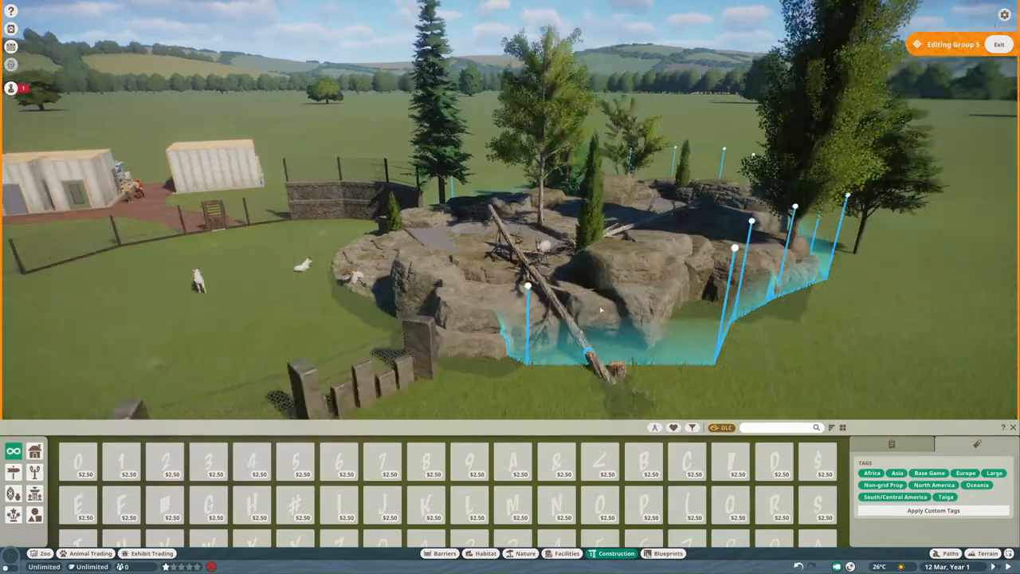
- Place the wooden boardwalk, then browse Temperate and Taiga trees in Nature
{"action": "left_click", "coordinate": [999, 44]}
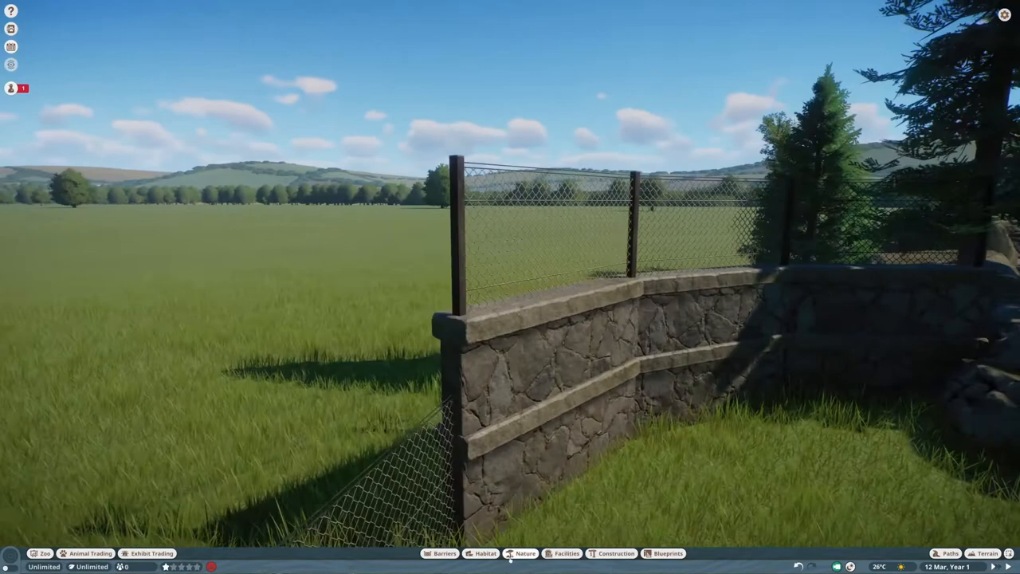
{"action": "left_click", "coordinate": [525, 553]}
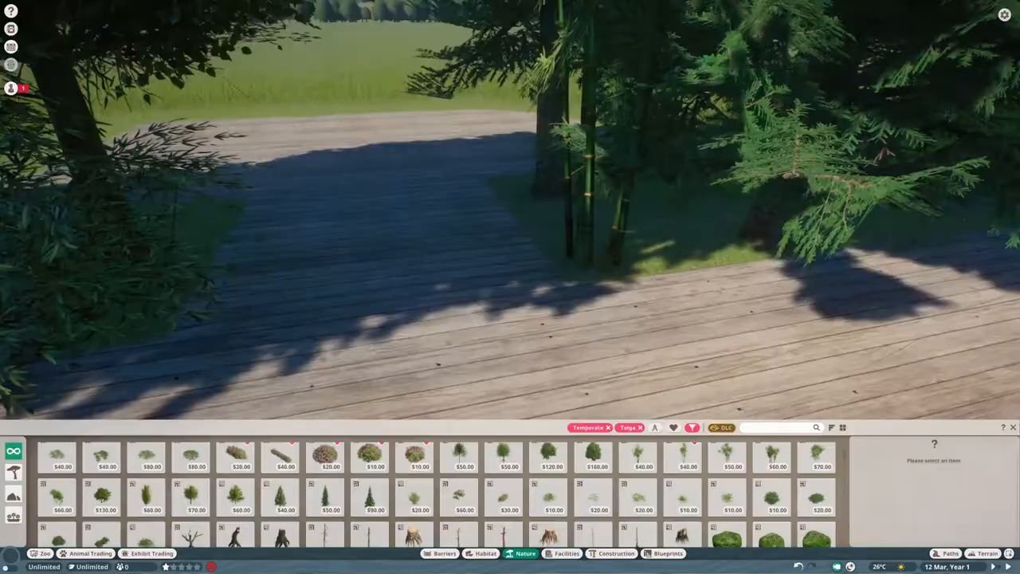
- Brush soil beneath the boardwalk trees and extend the boardwalk to the glass barrier
{"action": "left_click", "coordinate": [984, 549]}
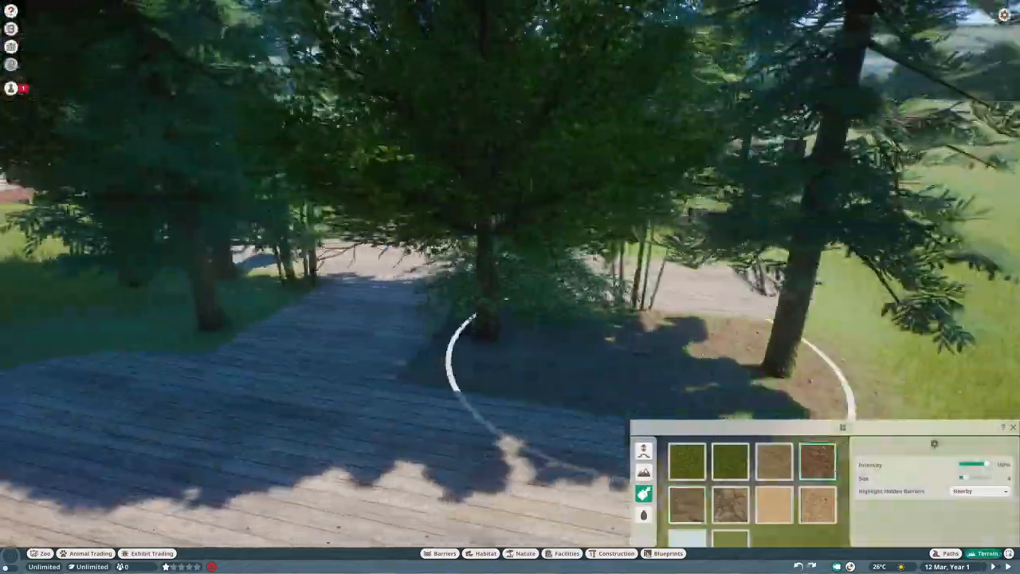
{"action": "left_click", "coordinate": [522, 553]}
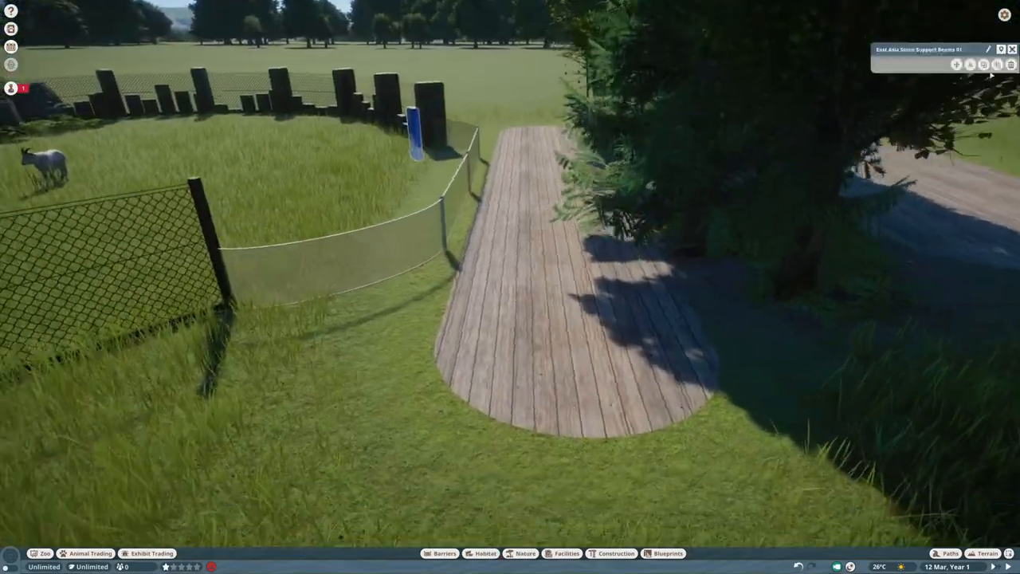
- Search Construction for 'stone' to find East Asia Stone Support Beams
{"action": "left_click", "coordinate": [619, 553]}
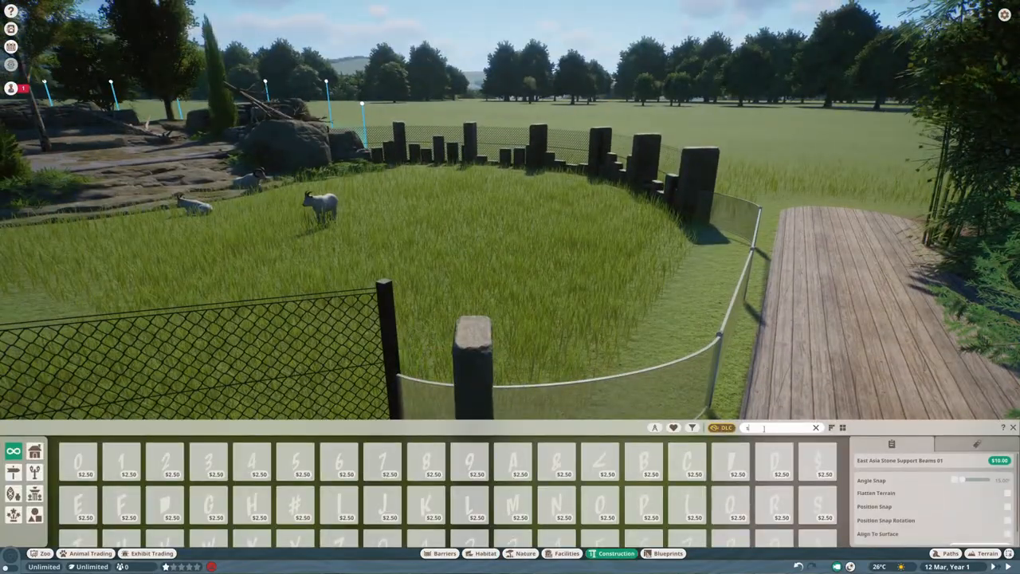
{"action": "type", "text": "stone"}
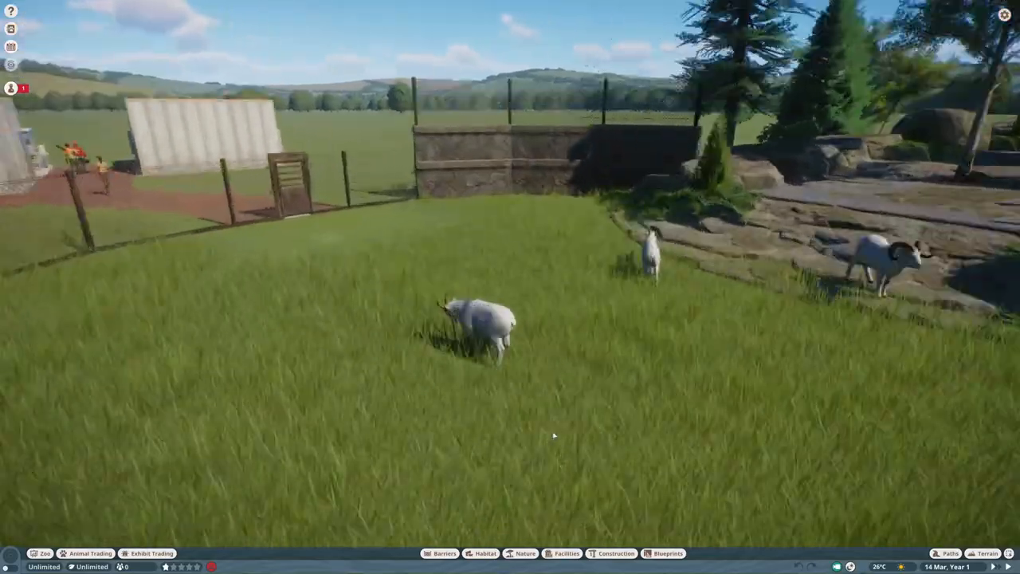
- Place temperate and taiga conifers and leafy shrubs along the meadow's edges
{"action": "left_click", "coordinate": [523, 554]}
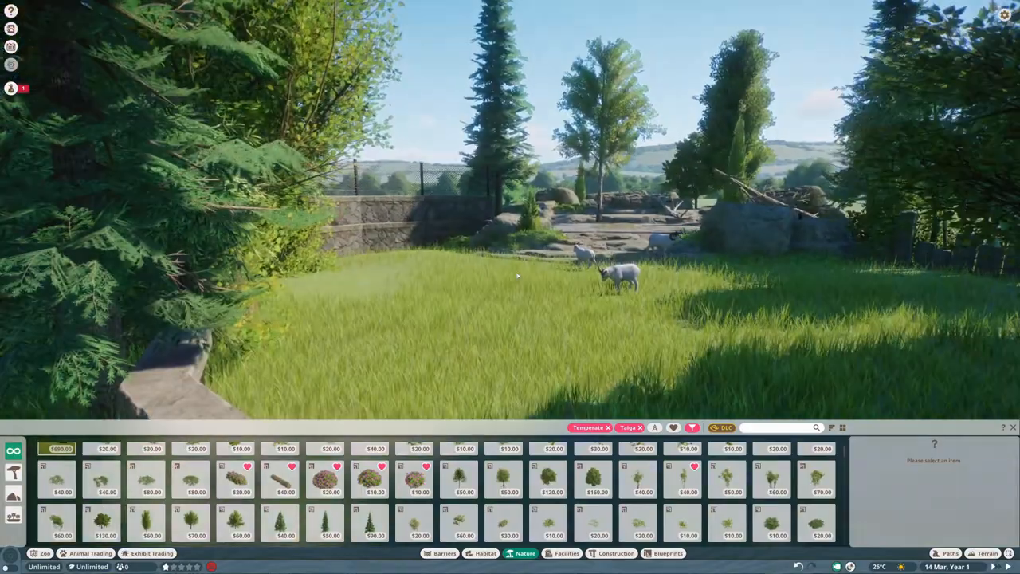
- Lower the meadow ground near the stone pillars and fill it with shallow water
{"action": "left_click", "coordinate": [614, 275]}
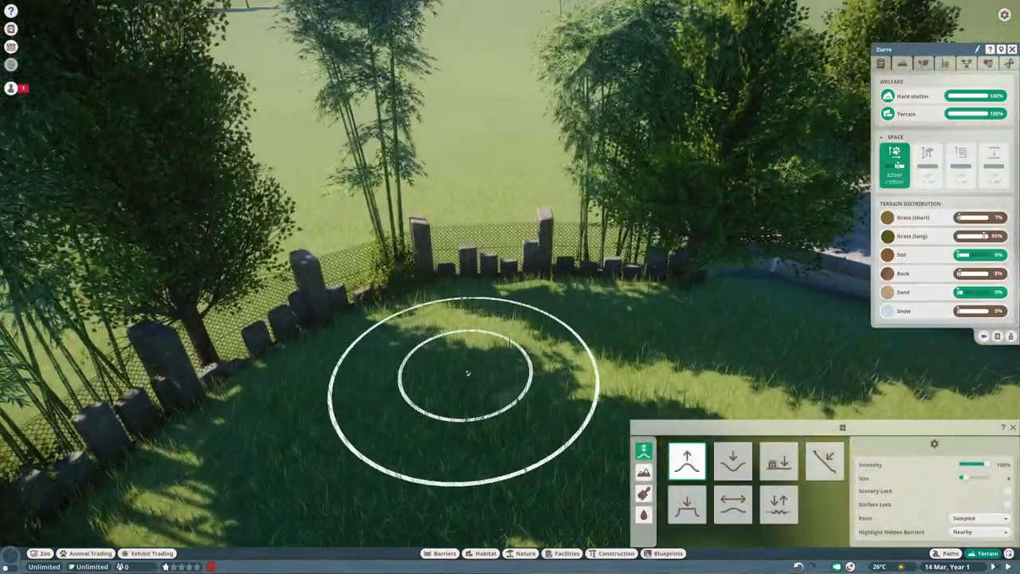
{"action": "left_click", "coordinate": [779, 461]}
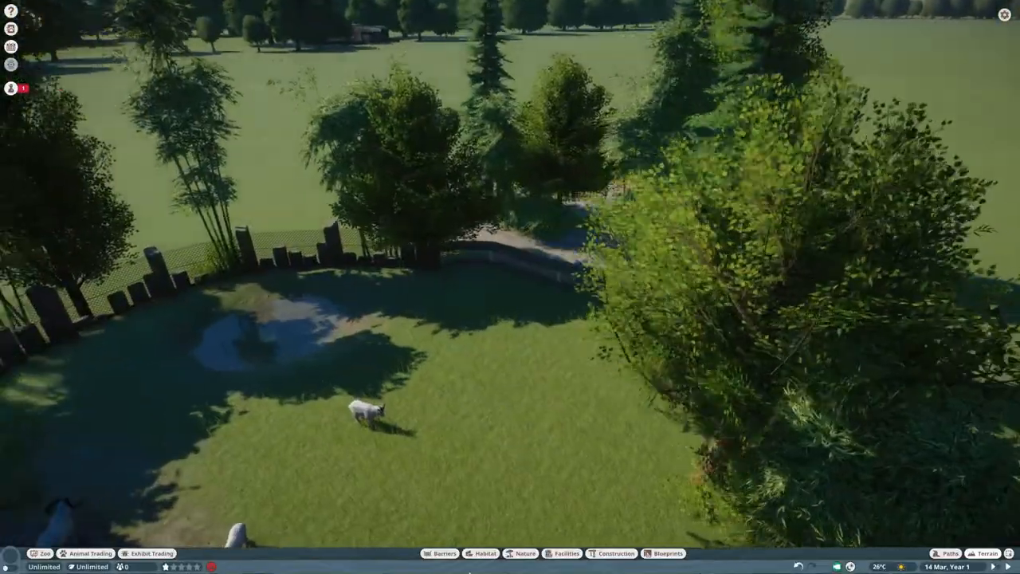
{"action": "left_click", "coordinate": [526, 554]}
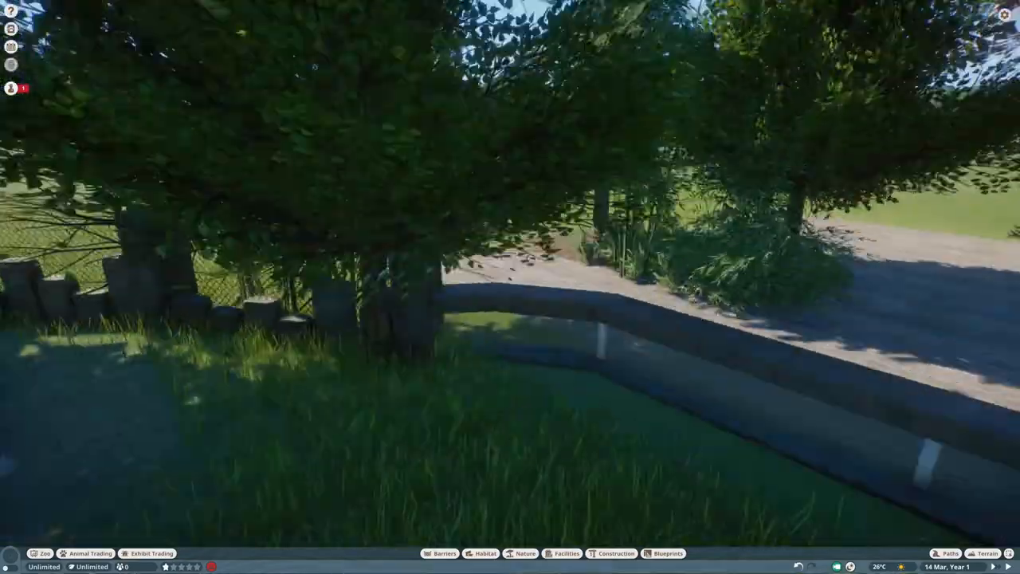
- Plant a leafy young tree and shrubs beside the rock near the pond and boardwalk
{"action": "left_click", "coordinate": [522, 555]}
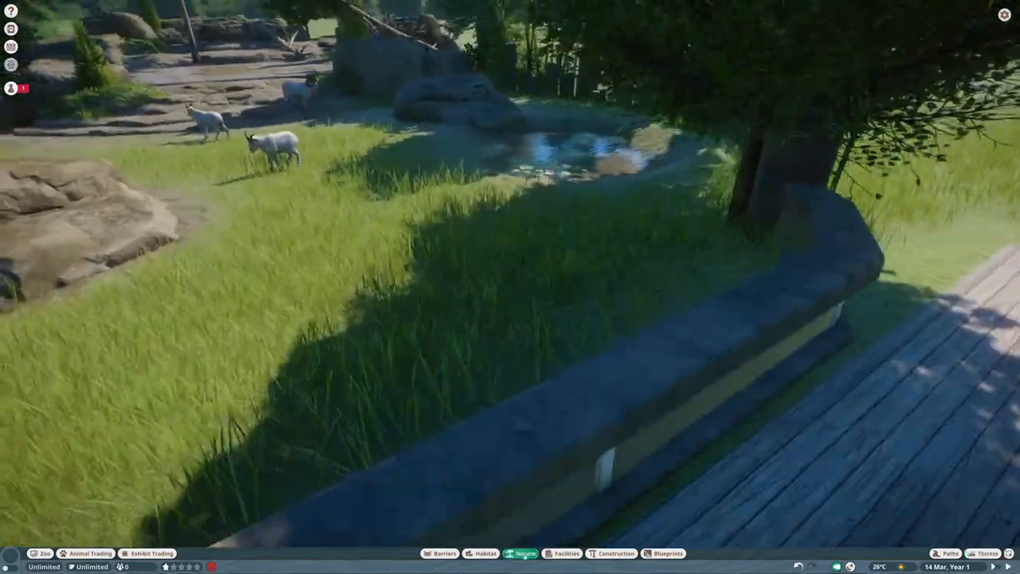
{"action": "left_click", "coordinate": [523, 551]}
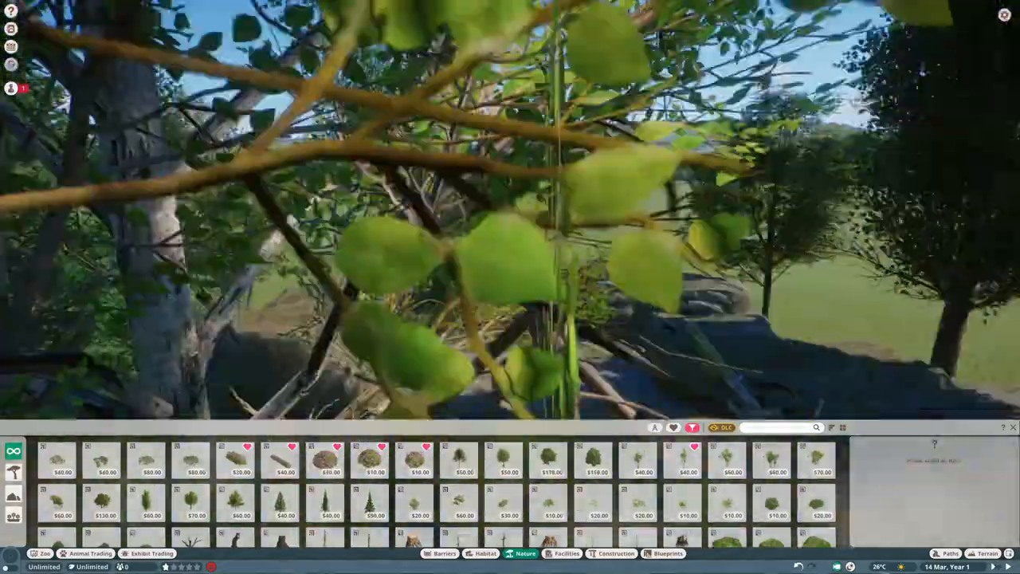
- Inspect Dall sheep Ziarre's welfare (82%, habitat 96%, enrichment 0%) and search habitat items for 'dall'
{"action": "left_click", "coordinate": [484, 553]}
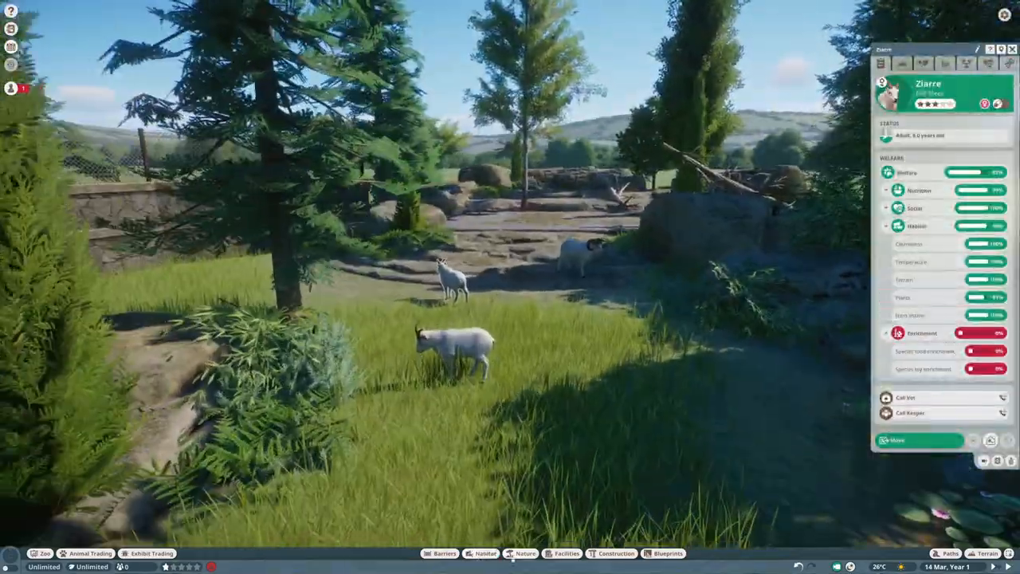
{"action": "left_click", "coordinate": [487, 554]}
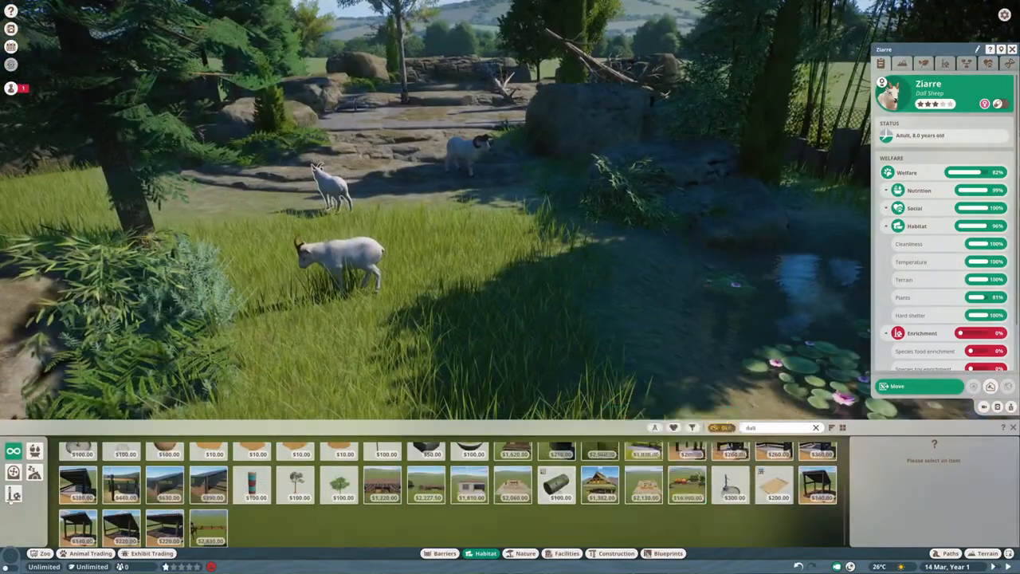